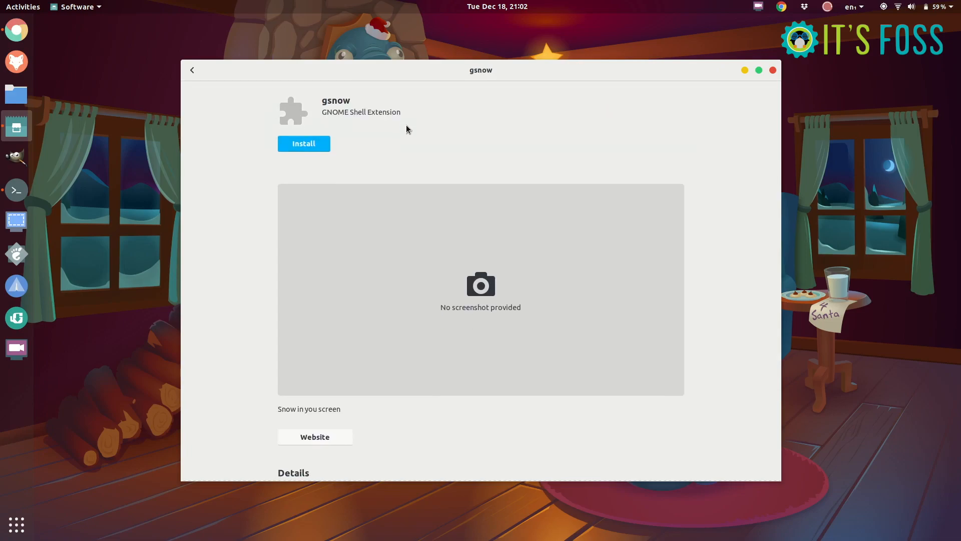
# Step: Install the gsnow extension and approve its download from extensions.gnome.org
pyautogui.click(304, 143)
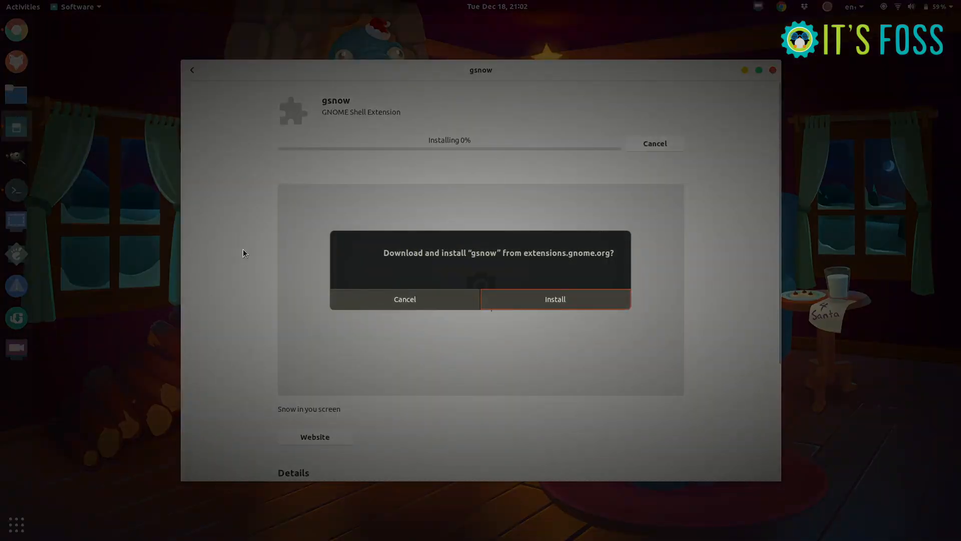
pyautogui.click(554, 299)
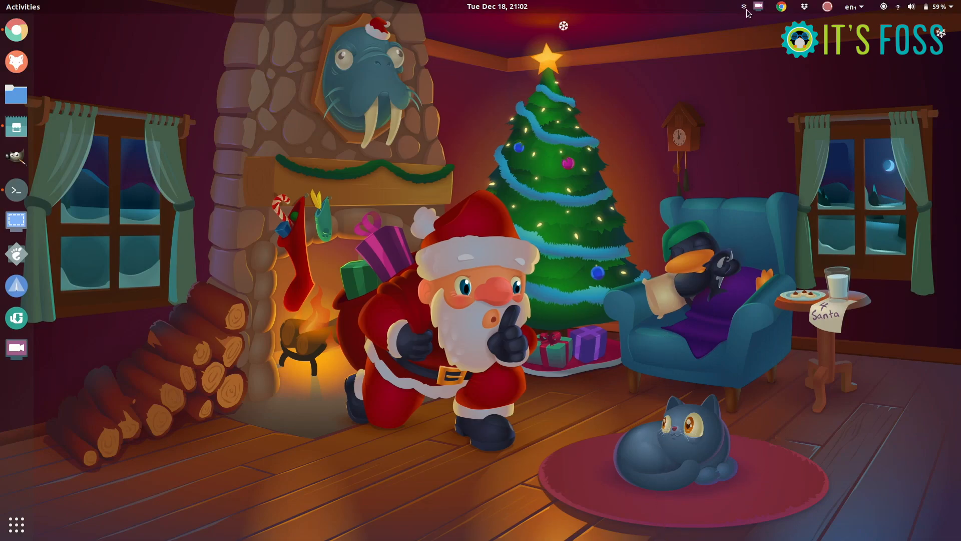
pyautogui.moveTo(742, 176)
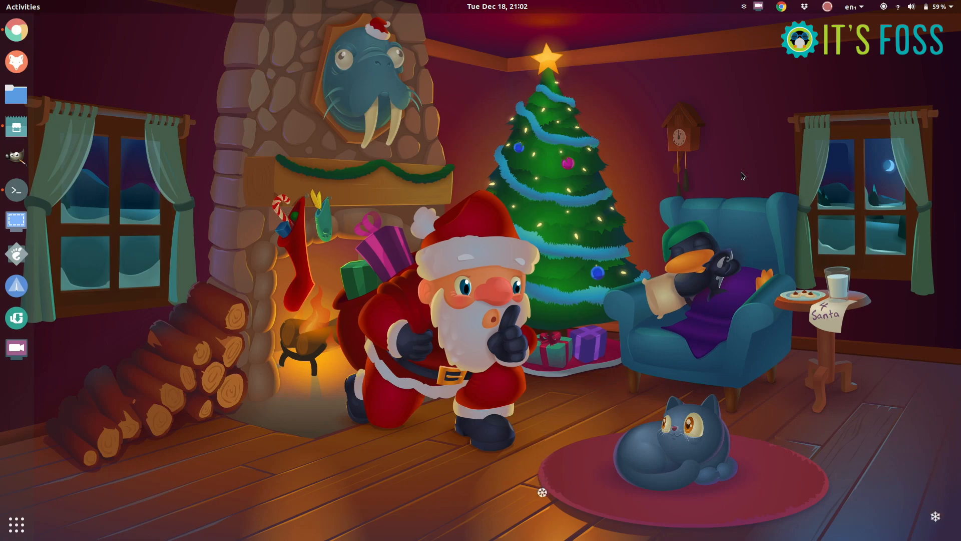